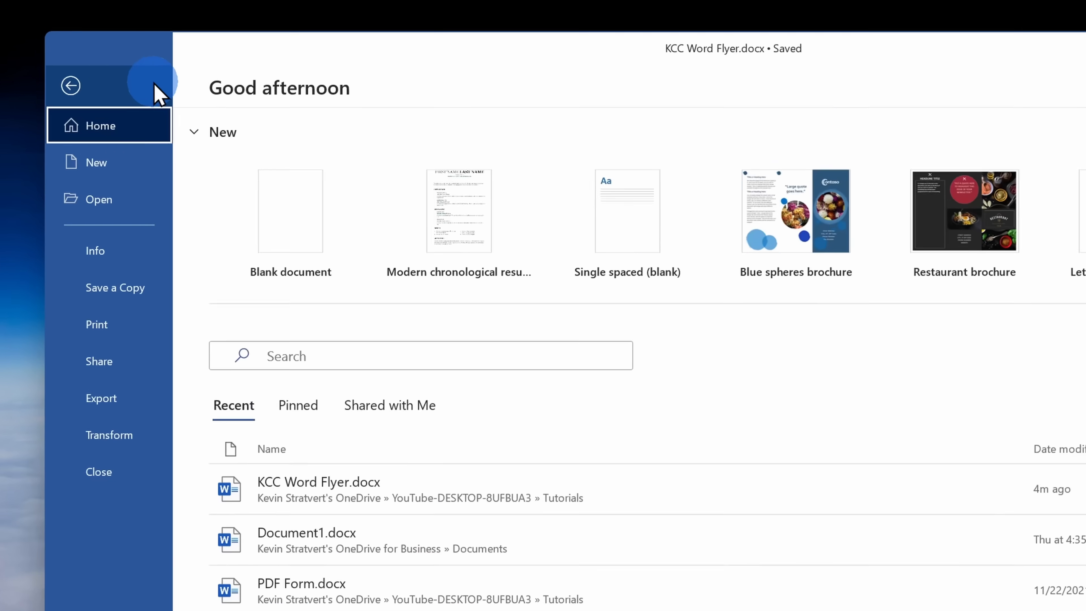
- Leave the Word start screen and return to the KCC flyer document
left_click(70, 86)
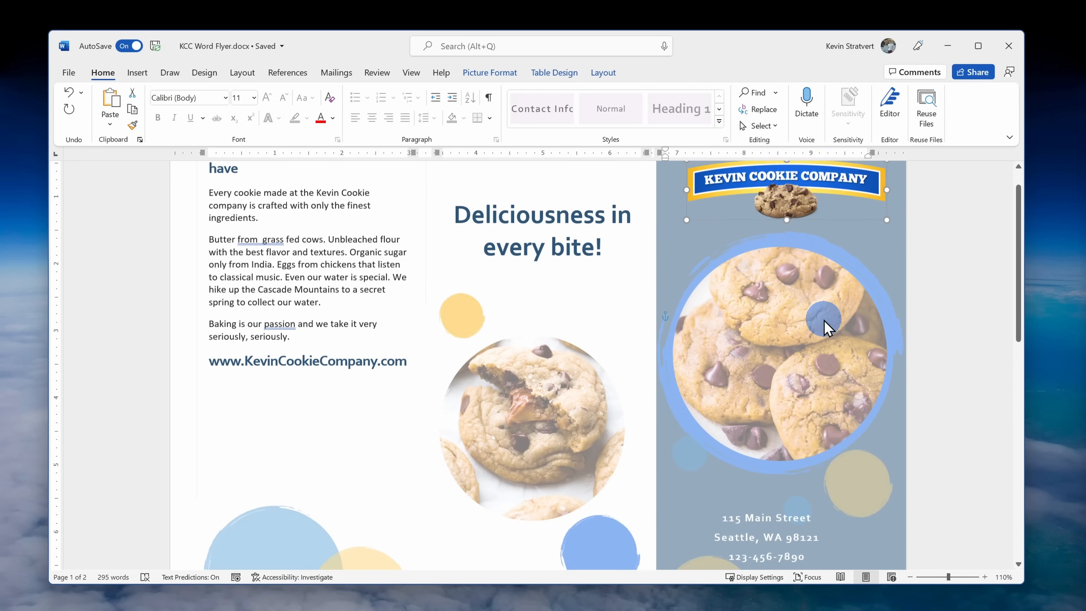
left_click(68, 72)
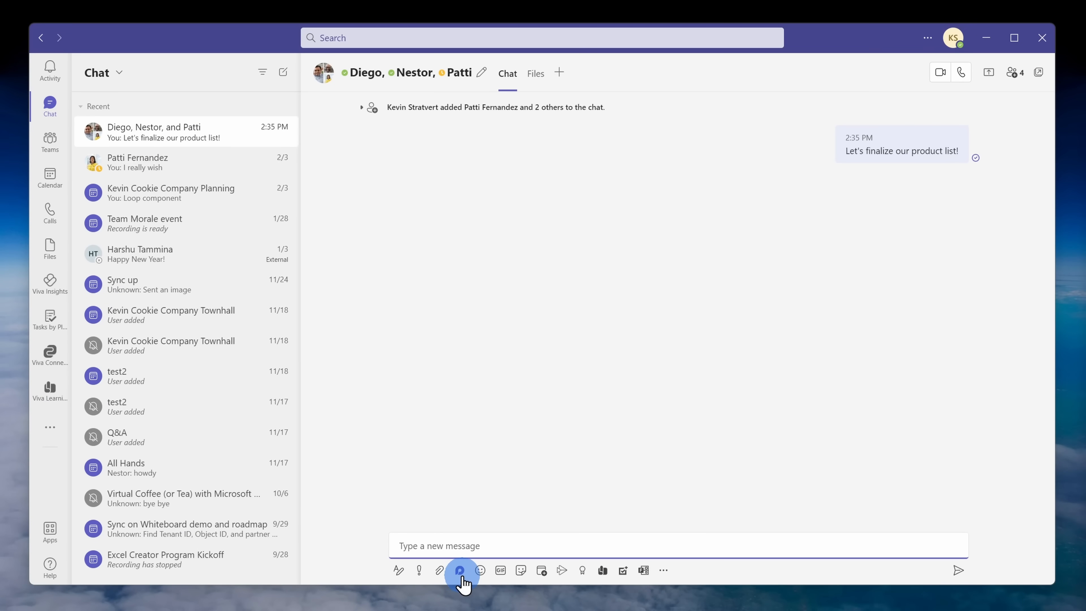
- Insert a Loop table into the chat and begin the chocolate chip cookie description
left_click(461, 570)
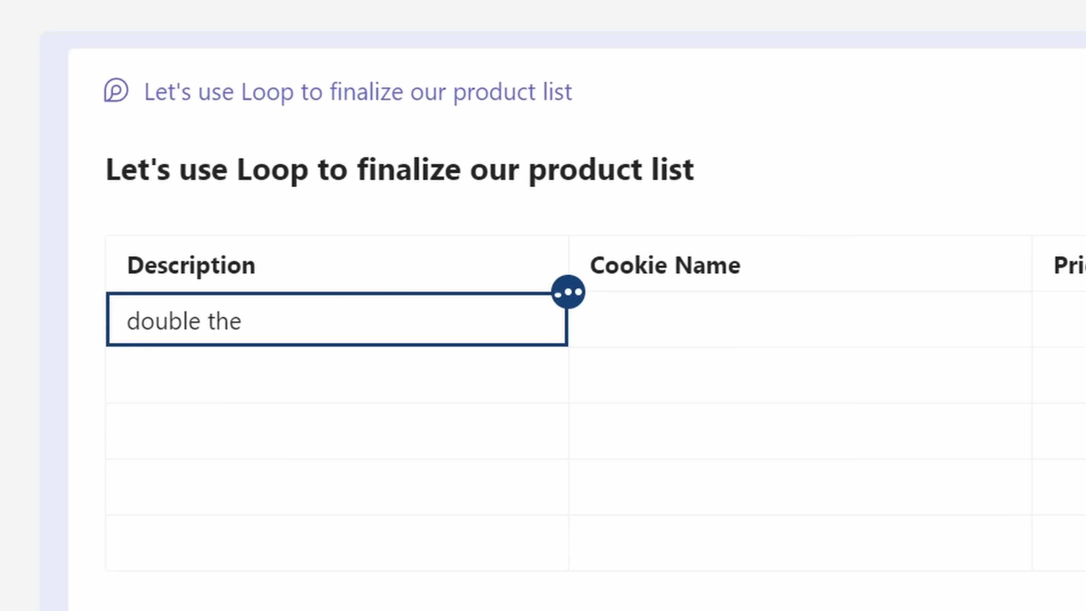
type("cholc")
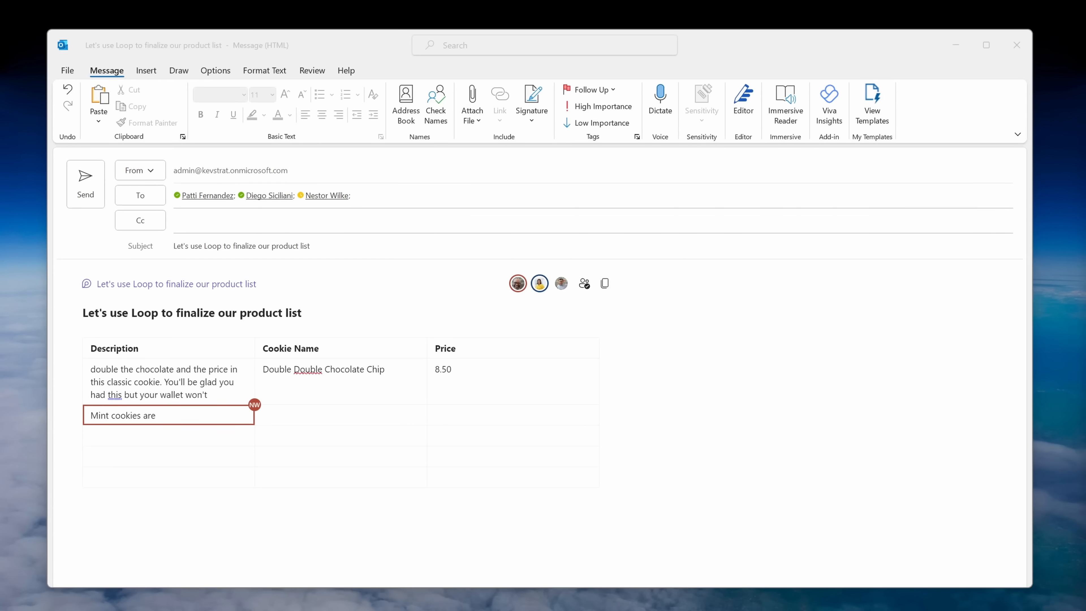
- Complete the second Description cell to read 'Mint cookies are great'
type("great")
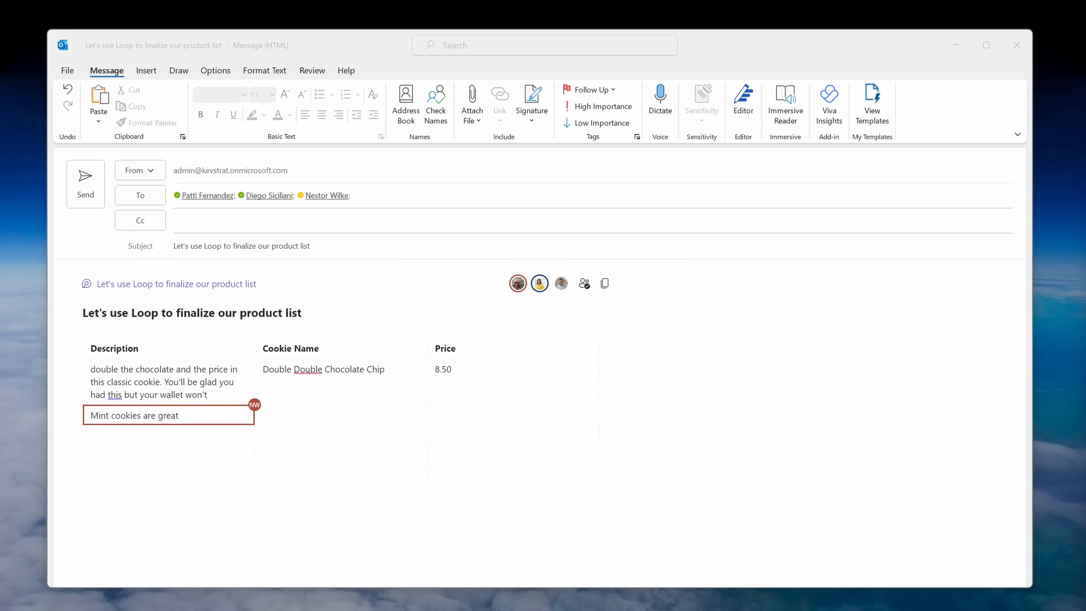